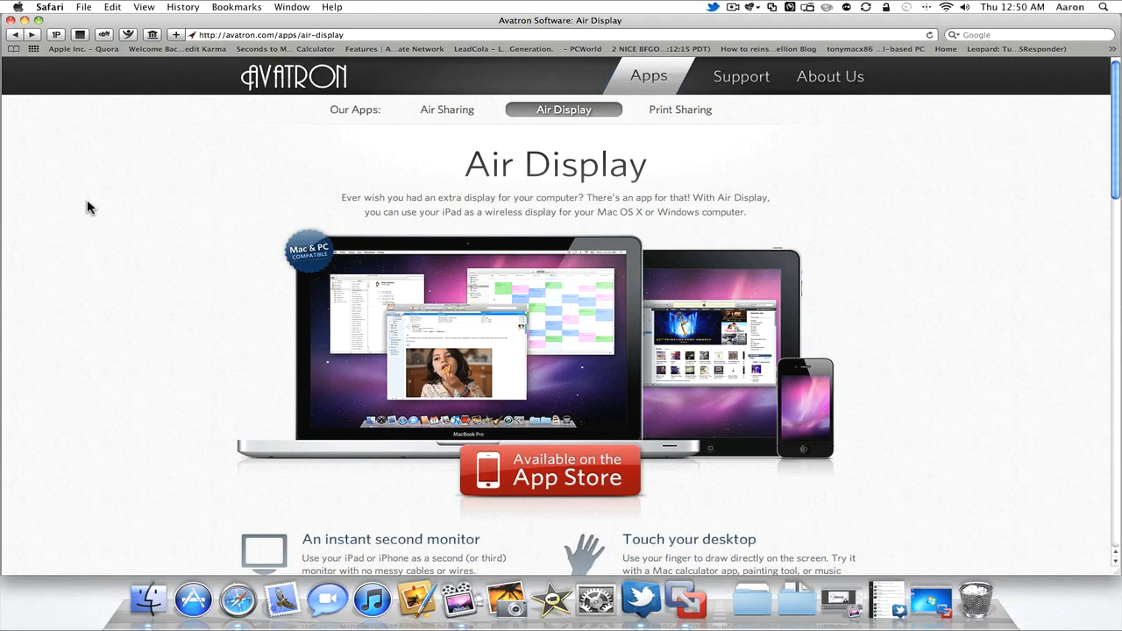
mouse_move(210, 226)
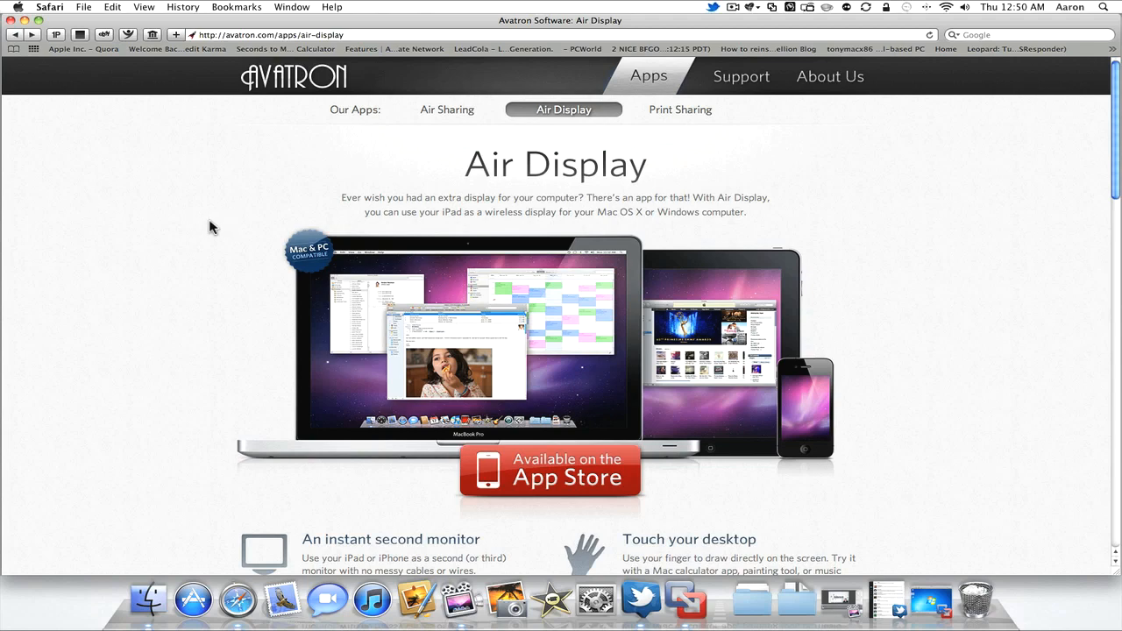
mouse_move(194, 228)
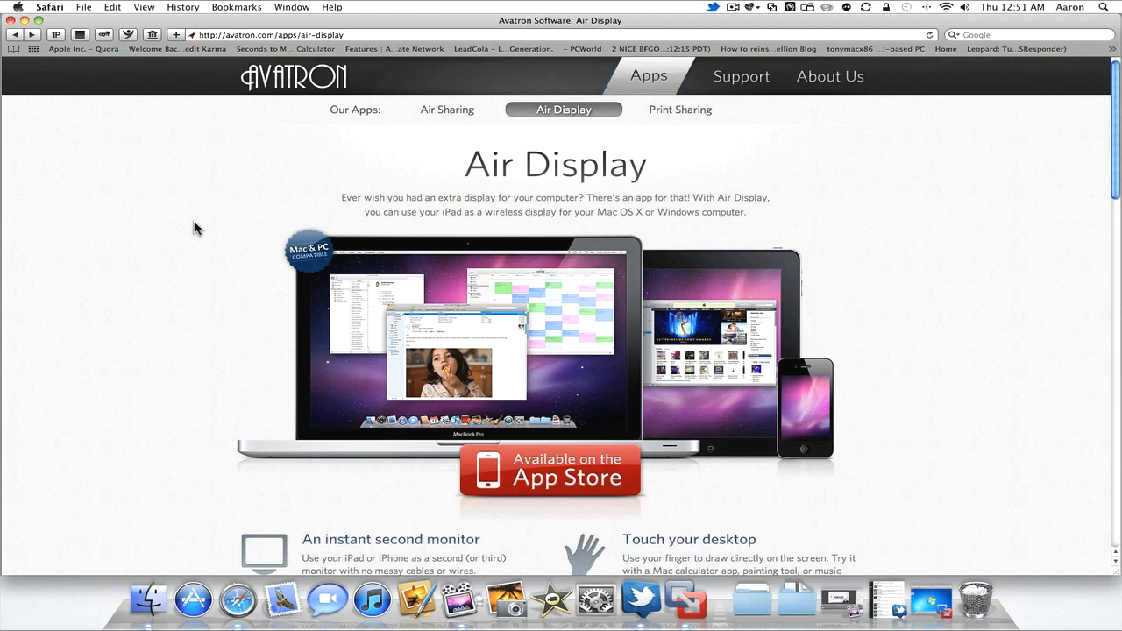
mouse_move(256, 231)
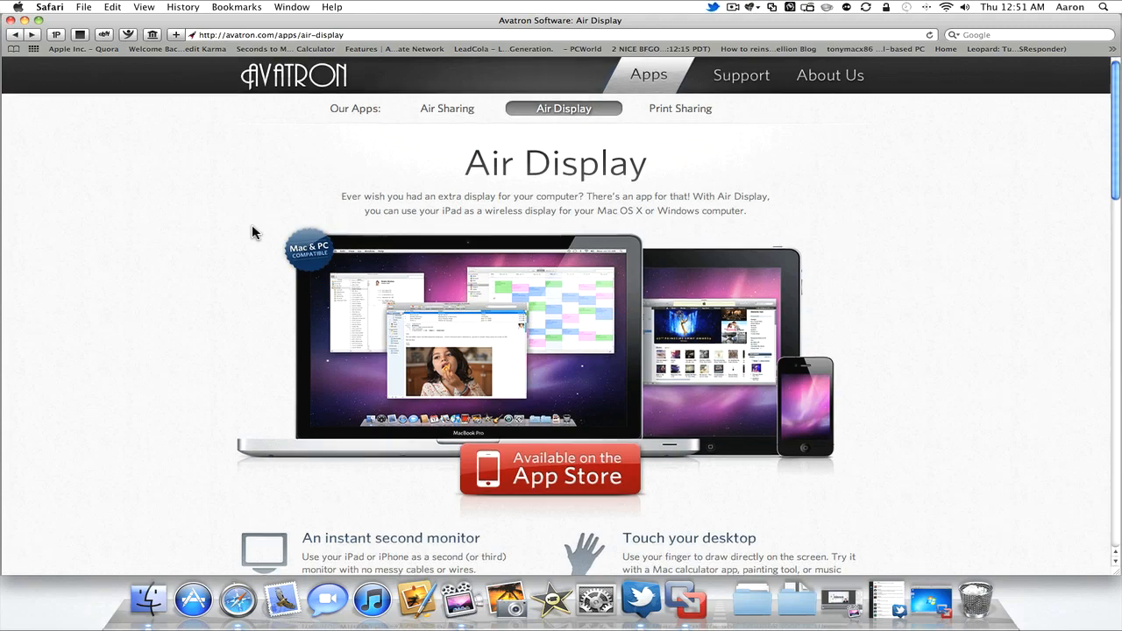
- Review the Air Display status menu showing Air Display on, no device selected and an iPad listed
scroll(down, 3)
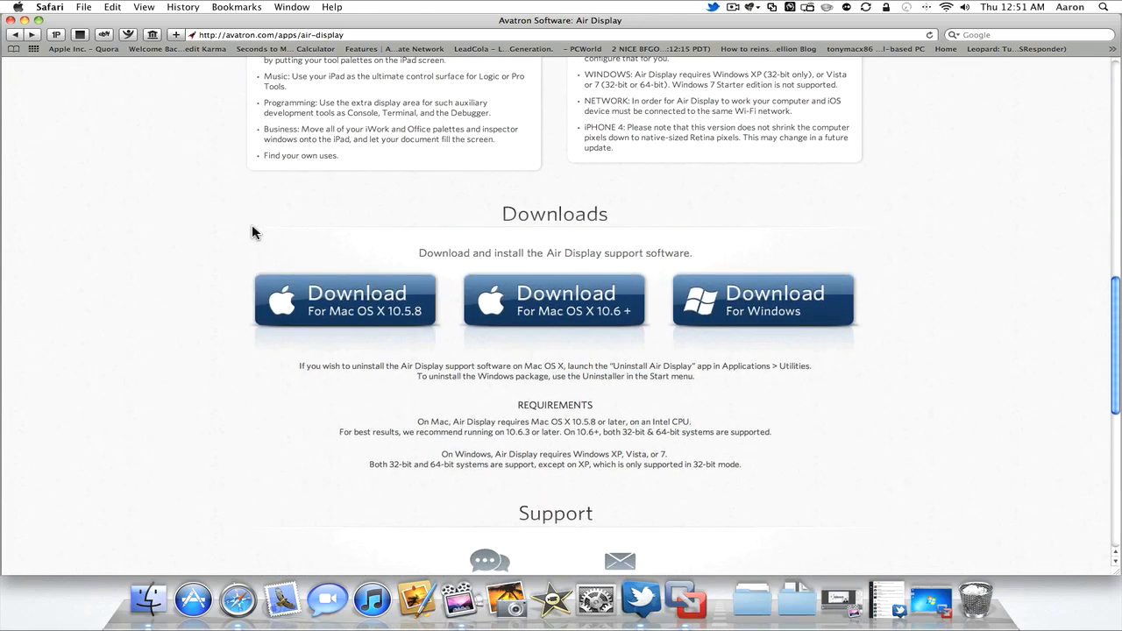
mouse_move(289, 263)
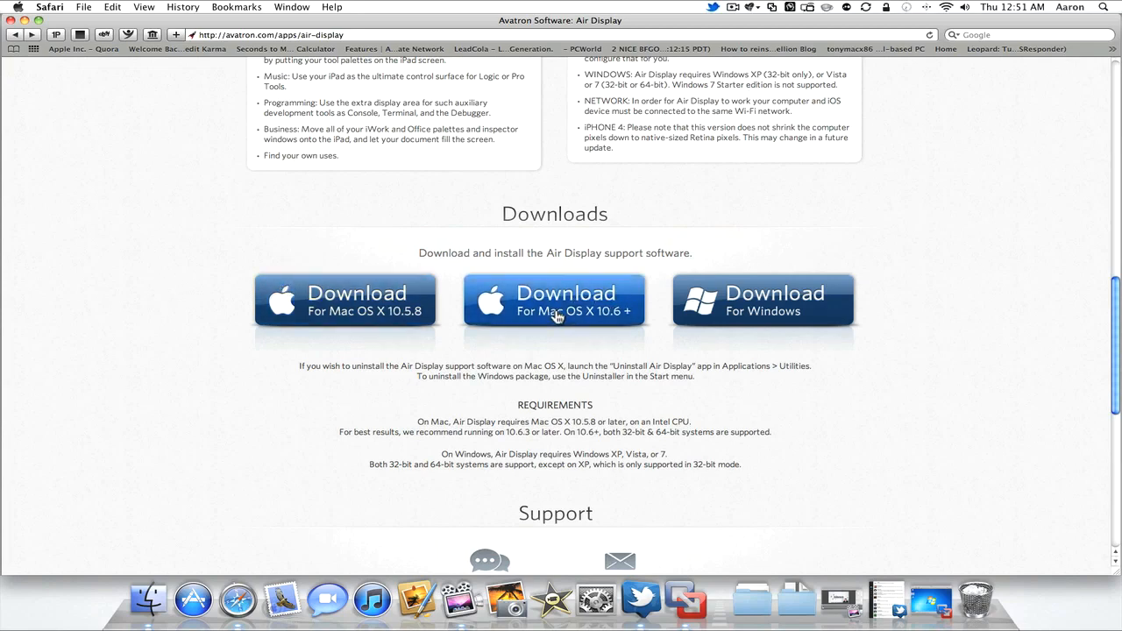
mouse_move(763, 307)
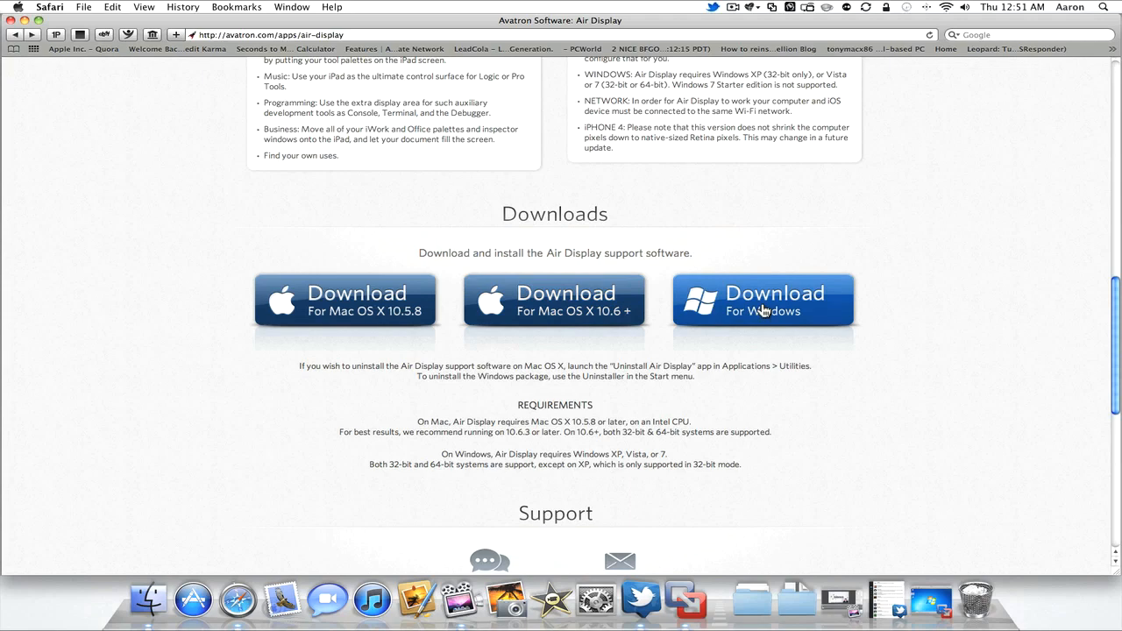
mouse_move(739, 312)
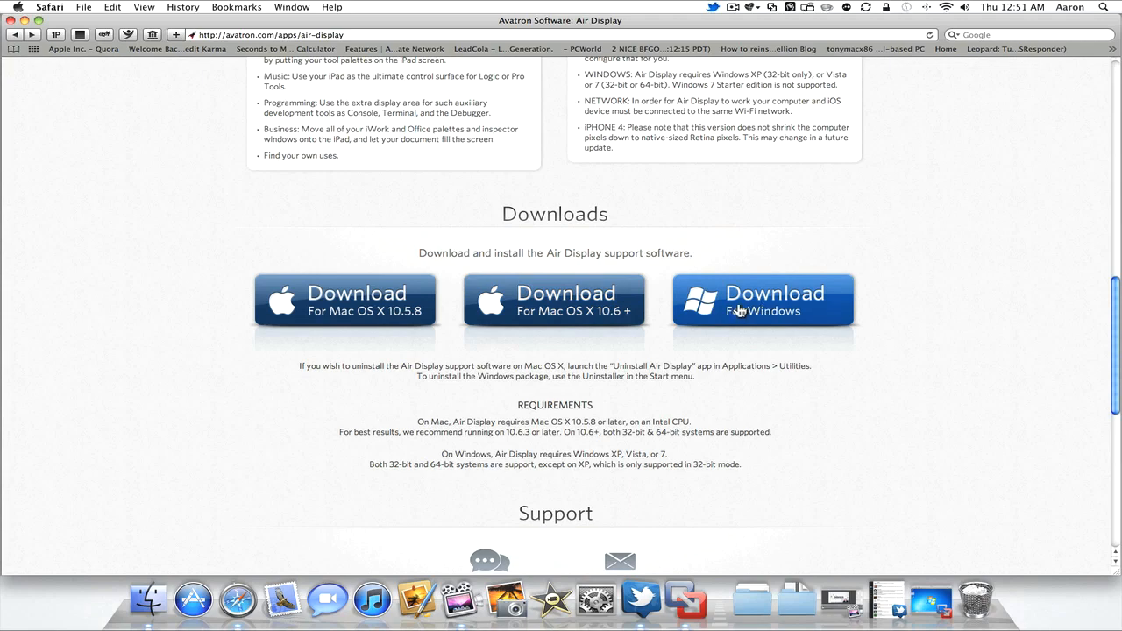
mouse_move(745, 310)
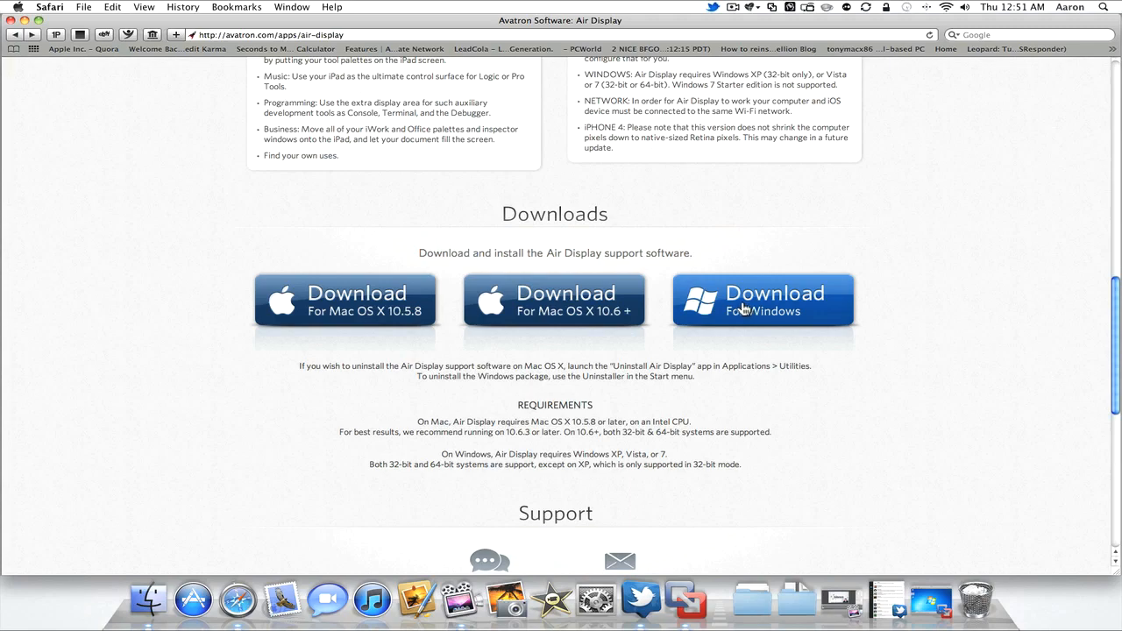
scroll(up, 3)
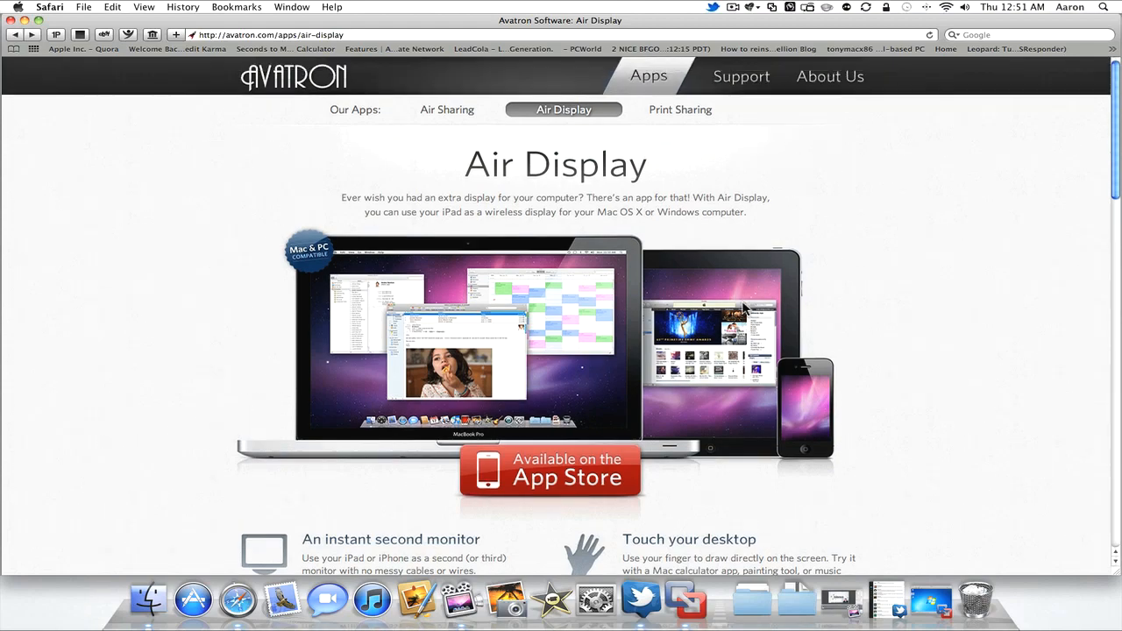
mouse_move(806, 10)
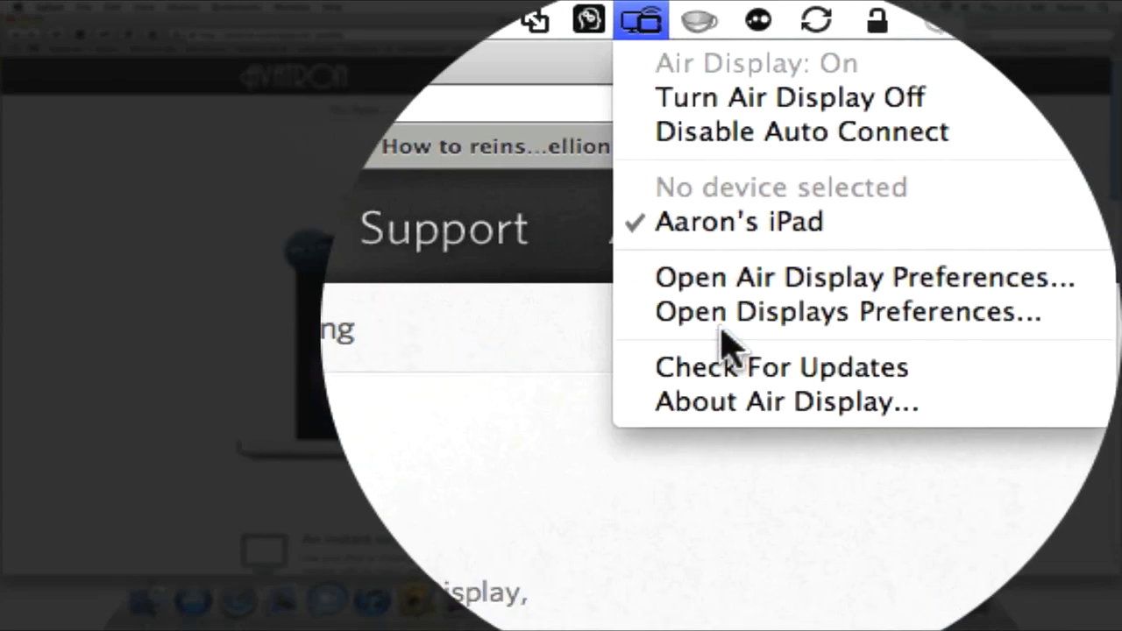
mouse_move(728, 329)
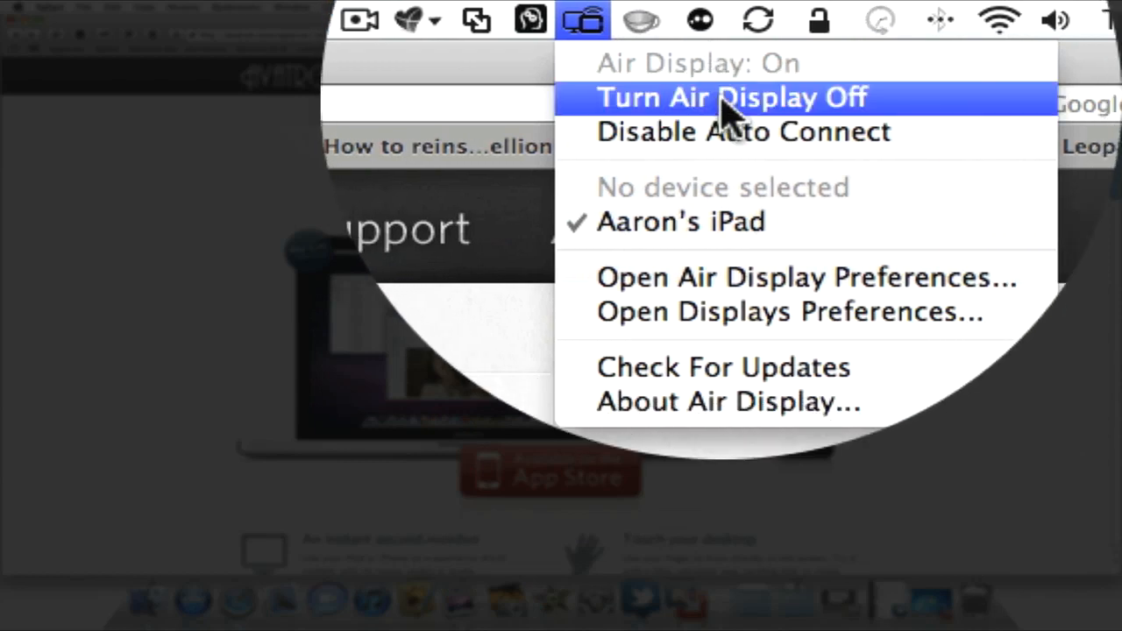
mouse_move(733, 131)
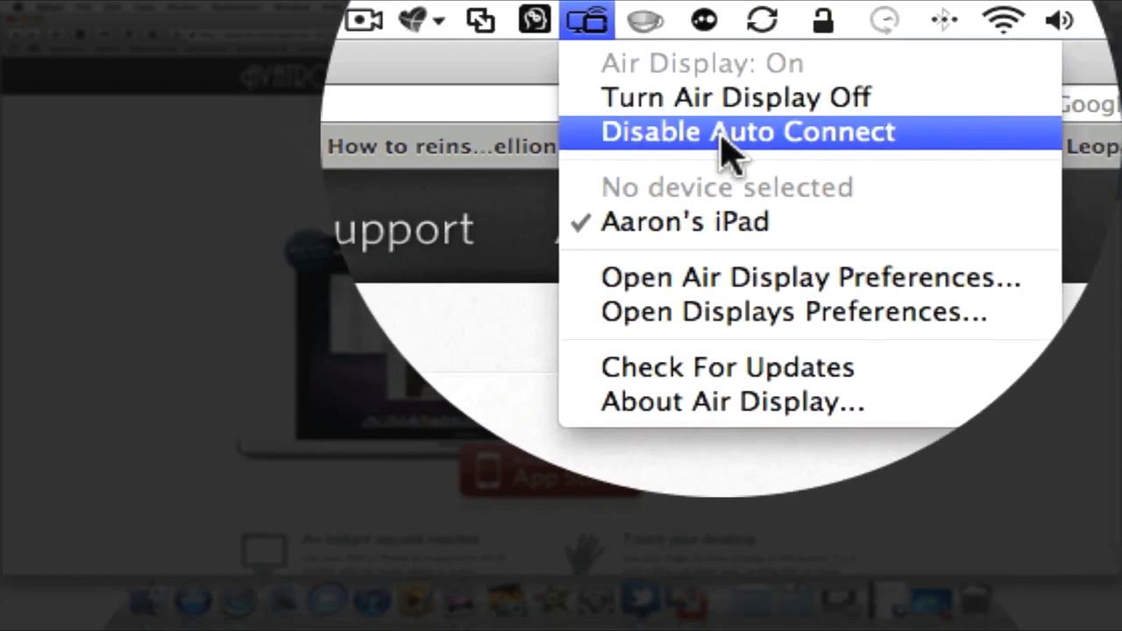
mouse_move(728, 221)
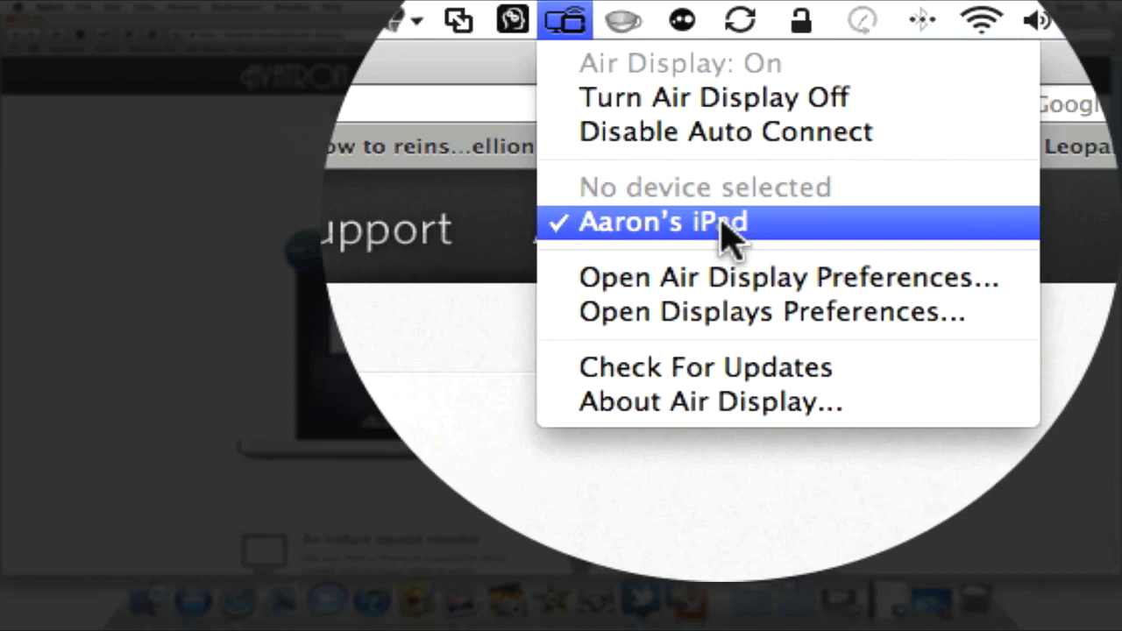
mouse_move(733, 312)
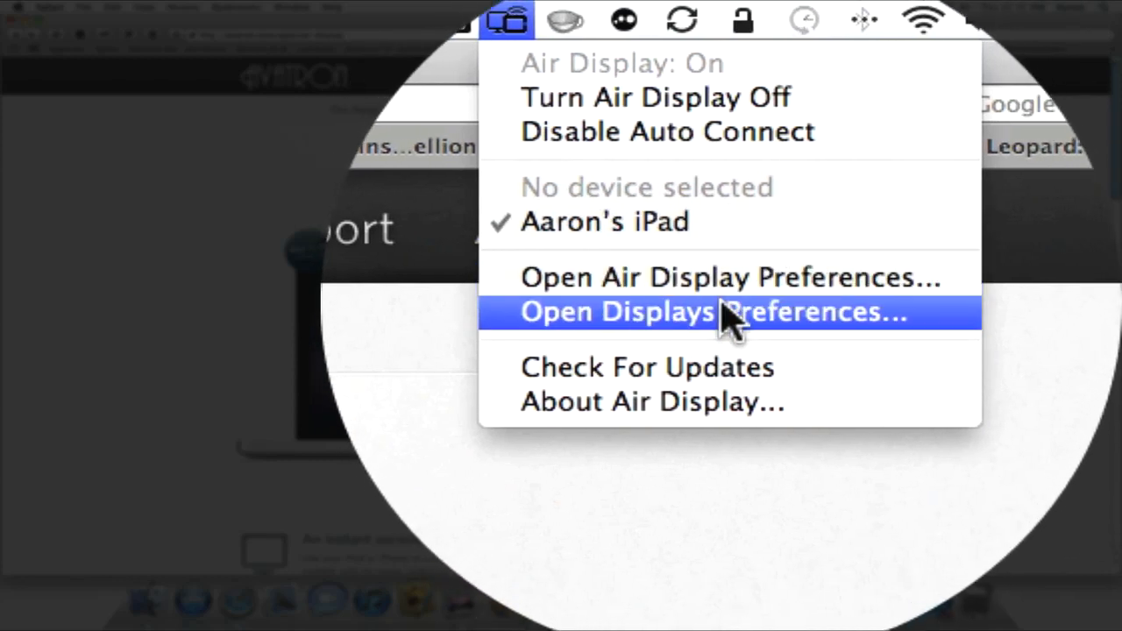
mouse_move(728, 294)
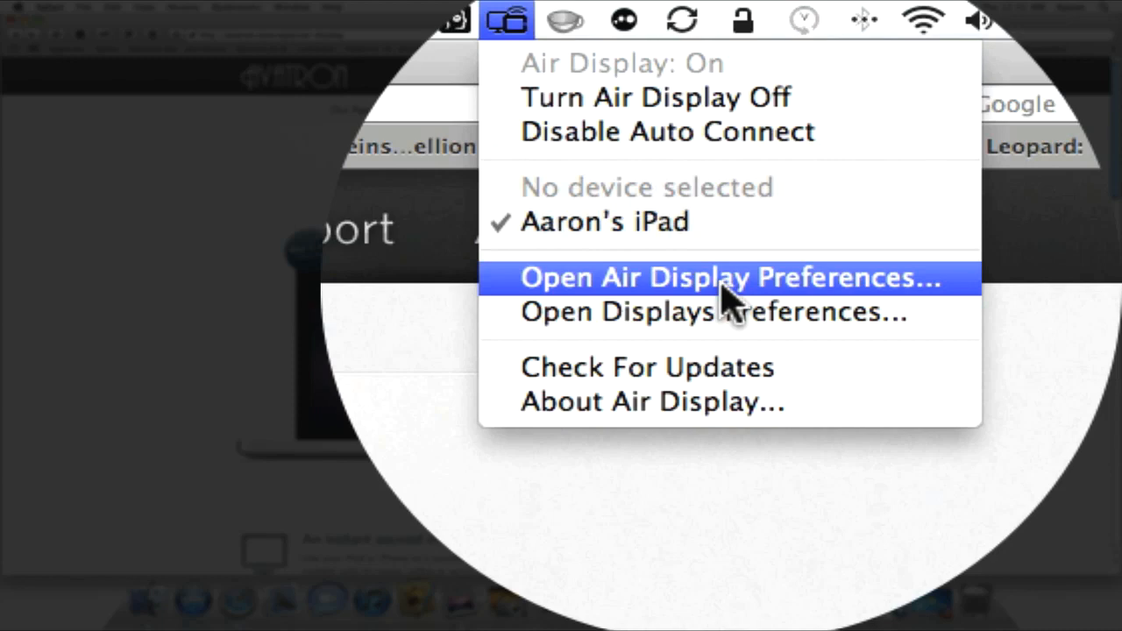
mouse_move(728, 312)
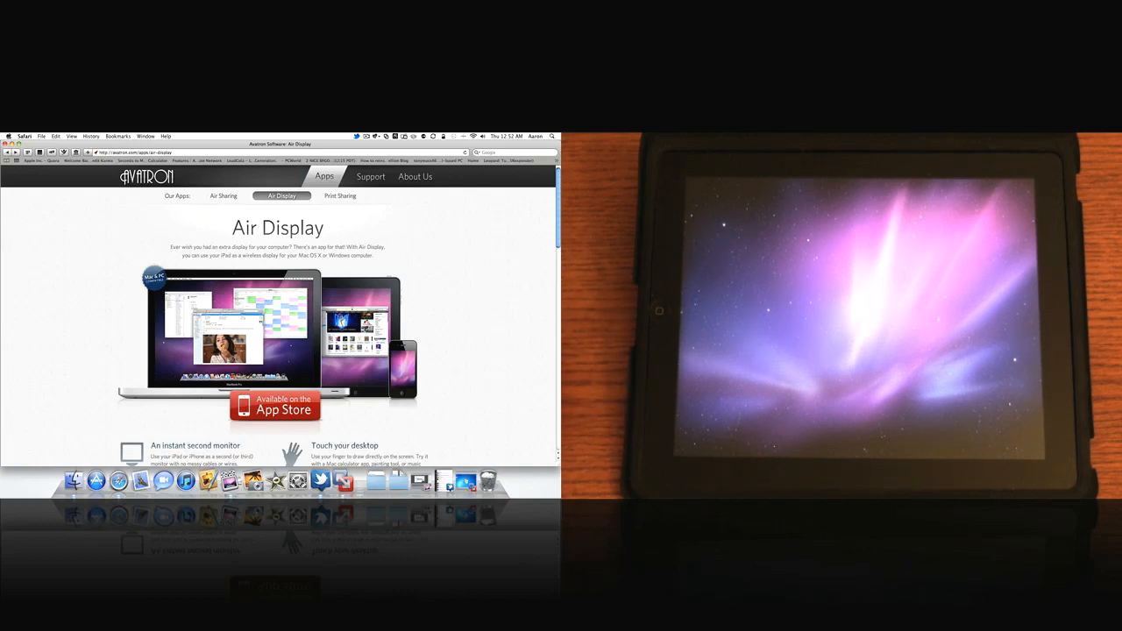
mouse_move(456, 244)
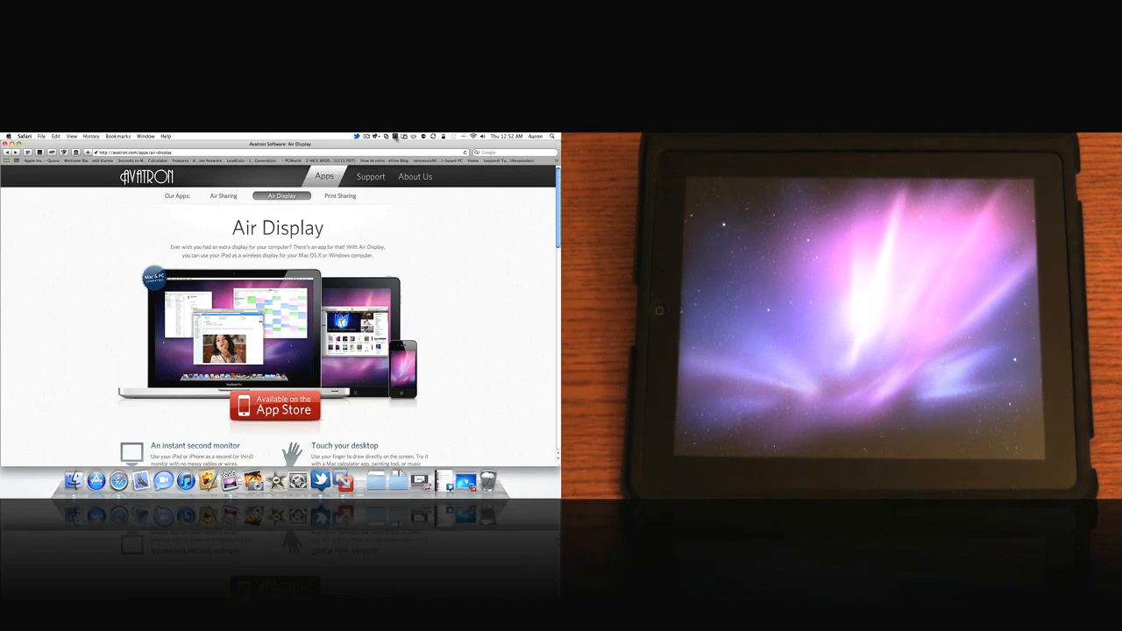
- Arrange the iPad display beside the Mac screen in Displays preferences via the Air Display menu
click(412, 137)
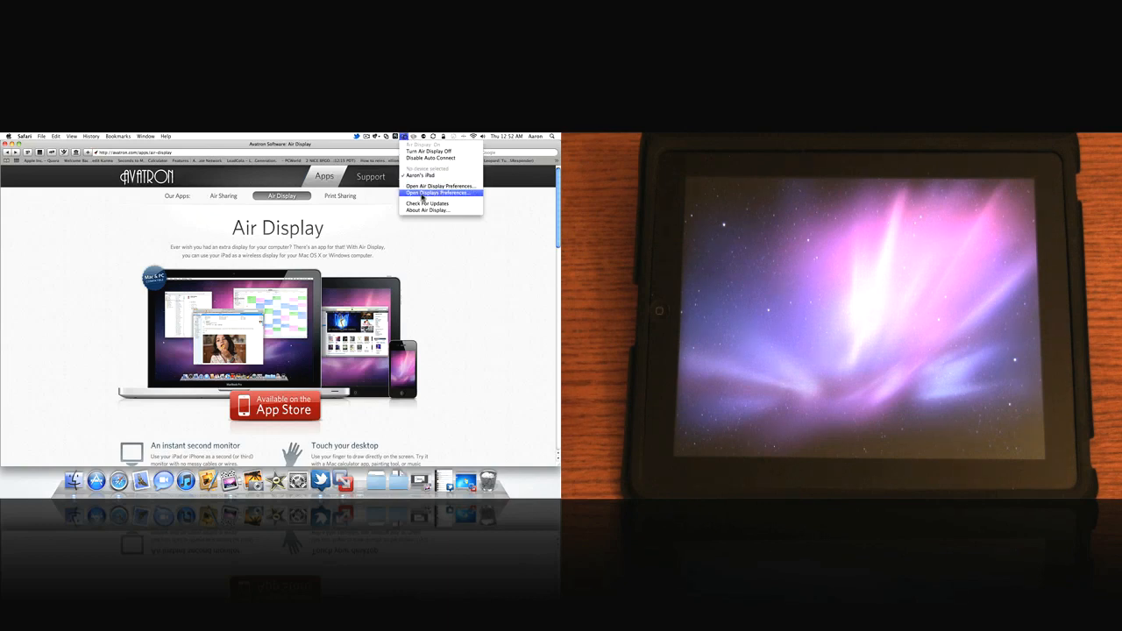
click(438, 192)
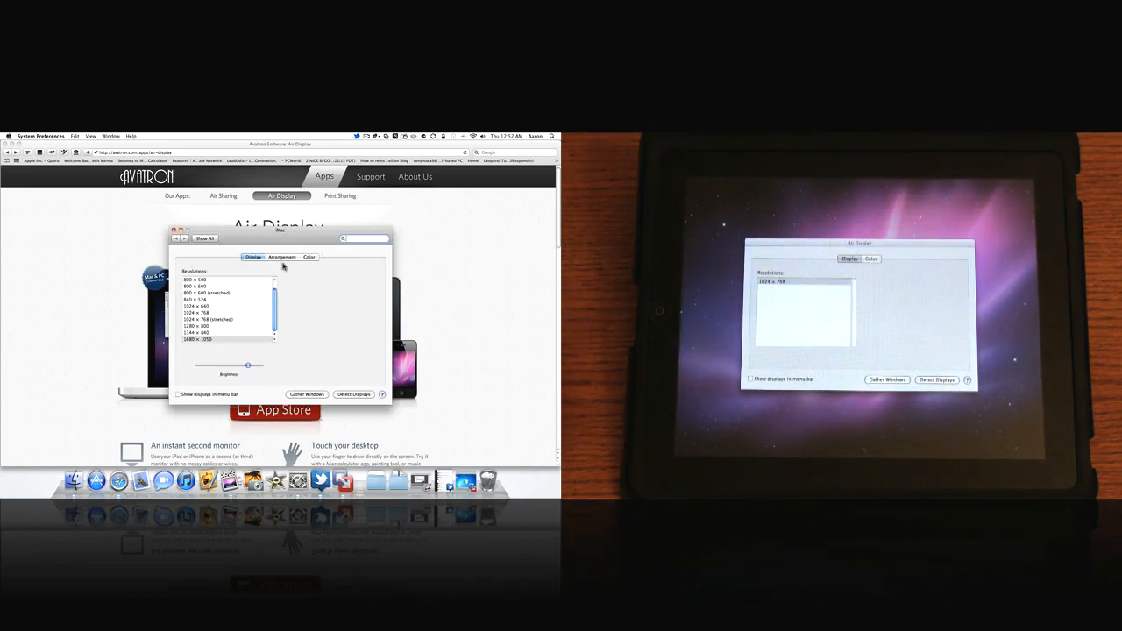
click(283, 256)
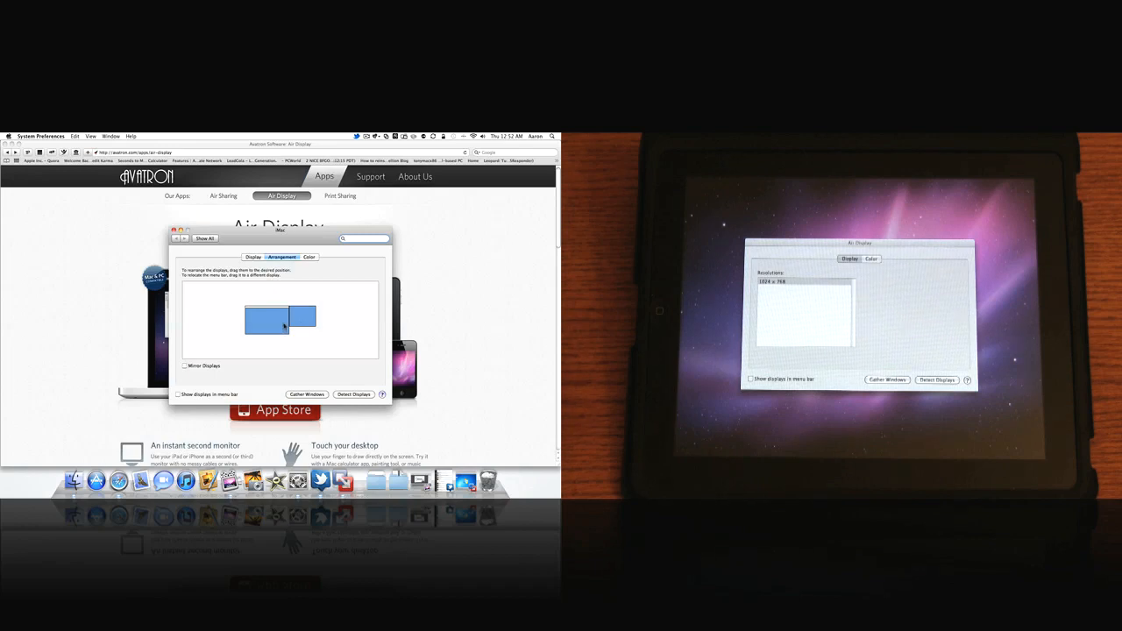
drag(298, 317, 261, 344)
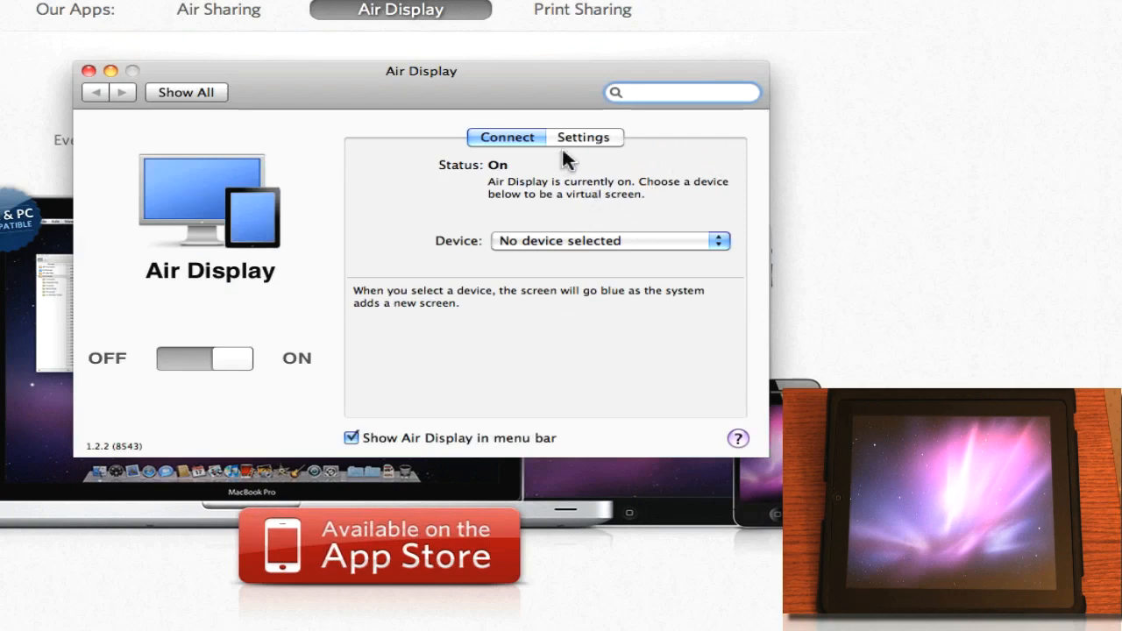
- Enable touch input in the Air Display Settings pane and close the preferences
click(582, 137)
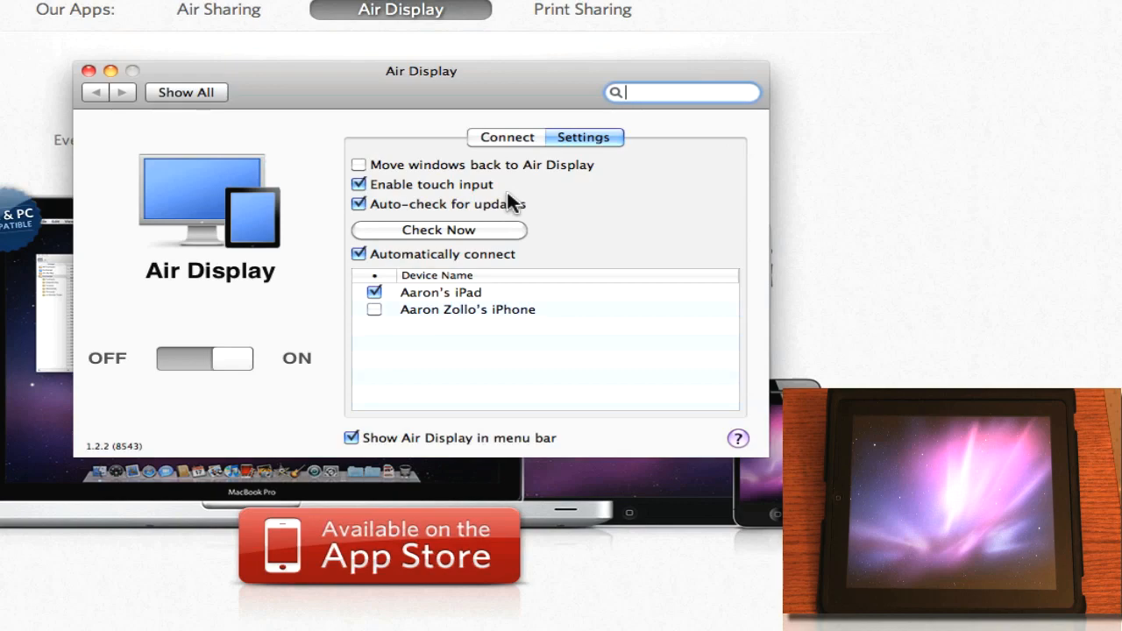
mouse_move(543, 210)
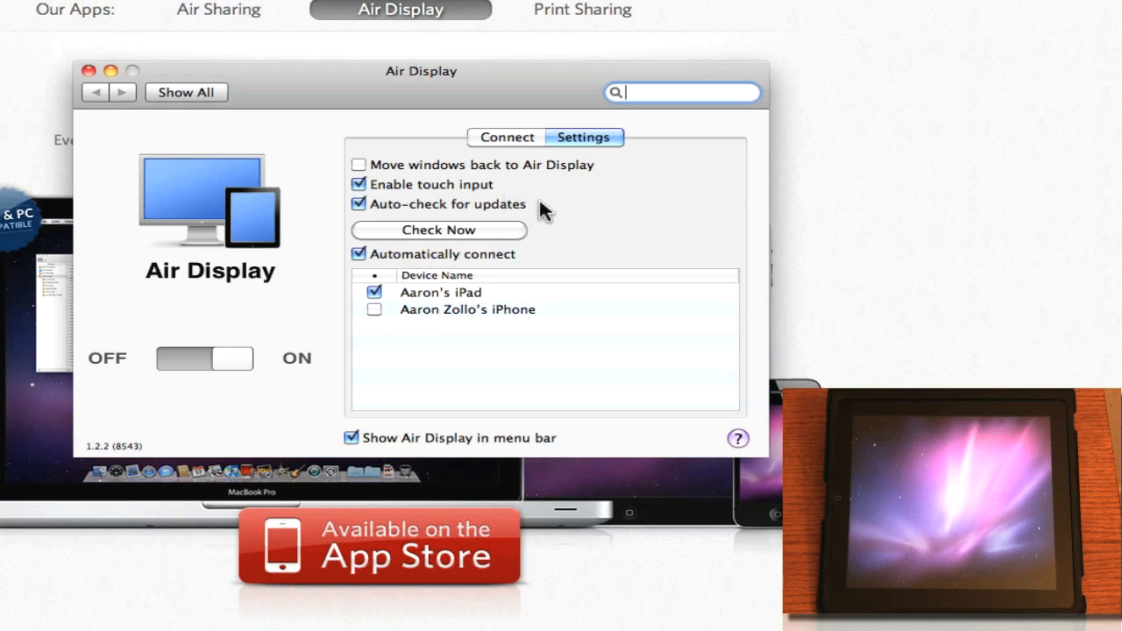
mouse_move(95, 84)
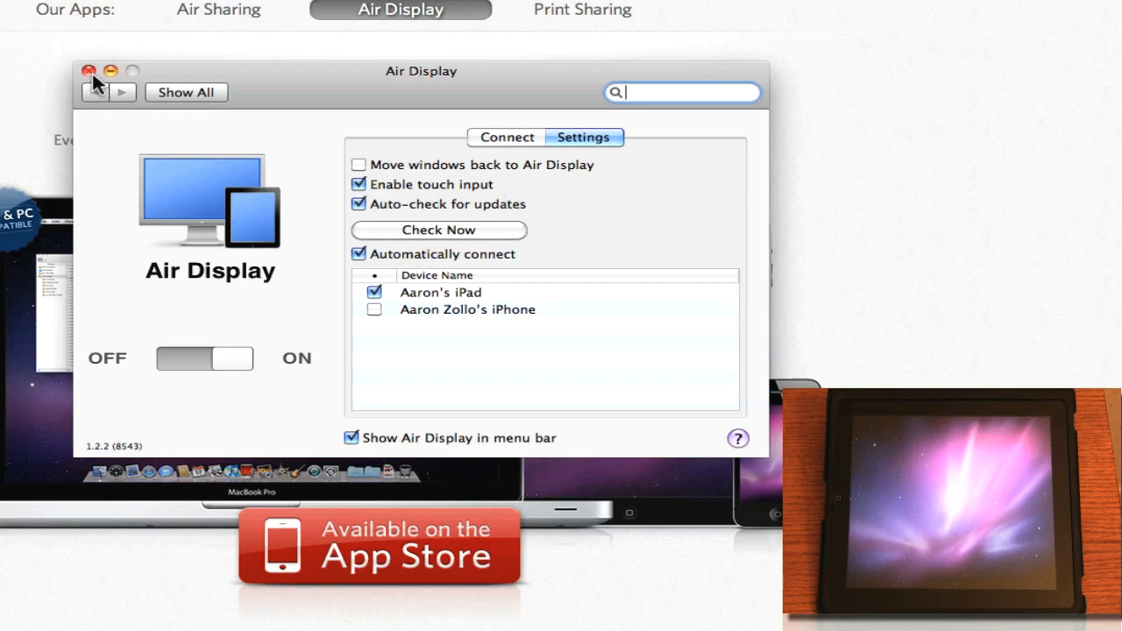
click(87, 70)
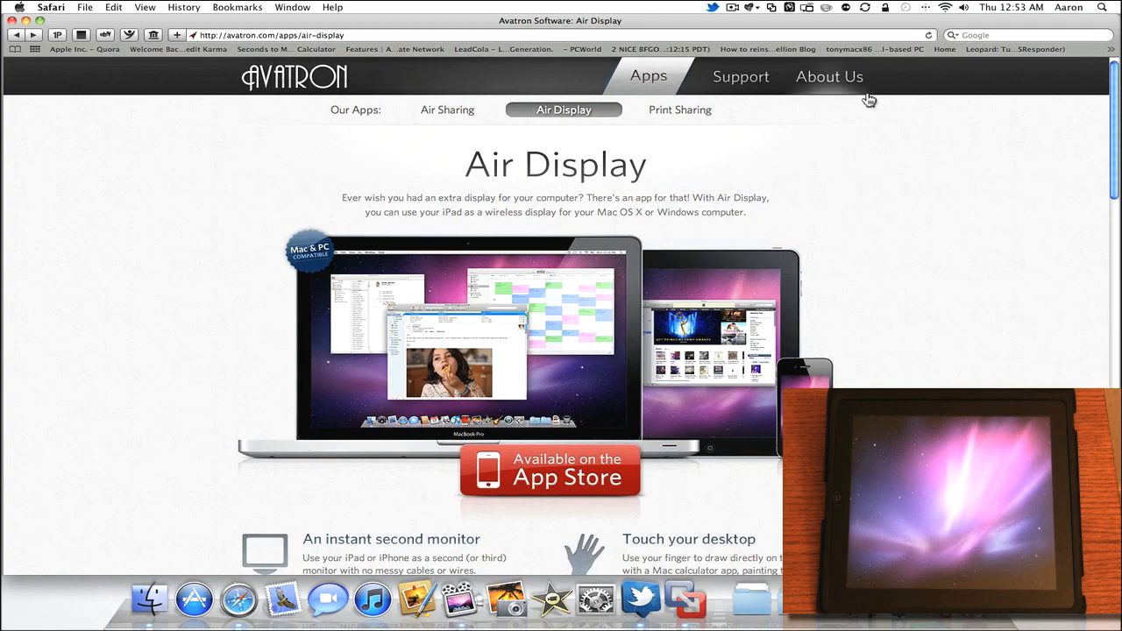
mouse_move(799, 136)
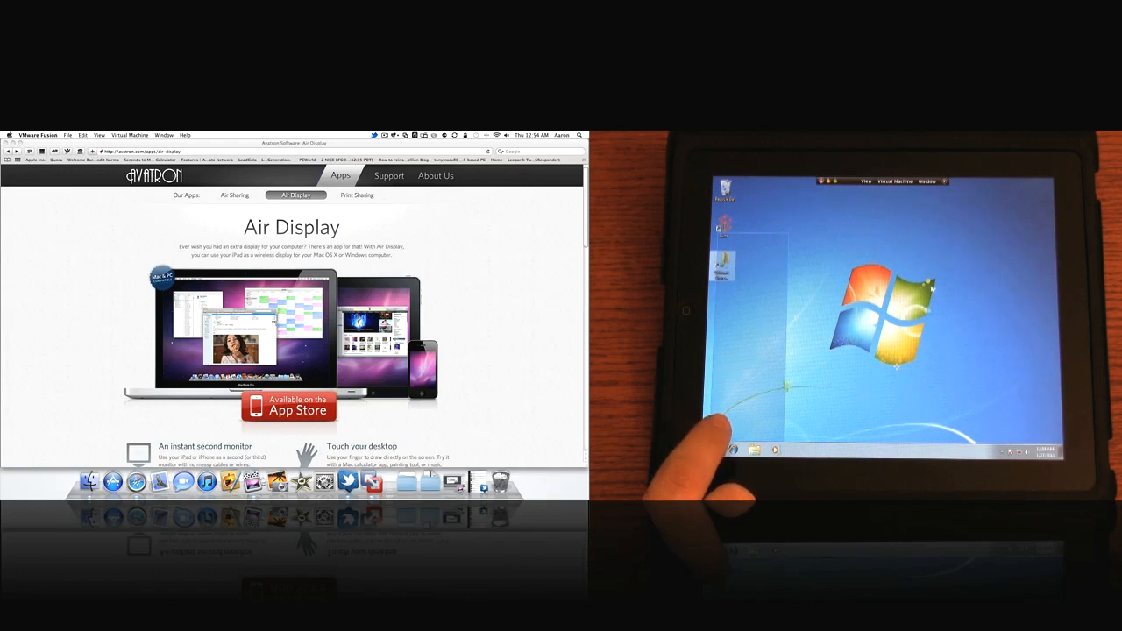
click(712, 448)
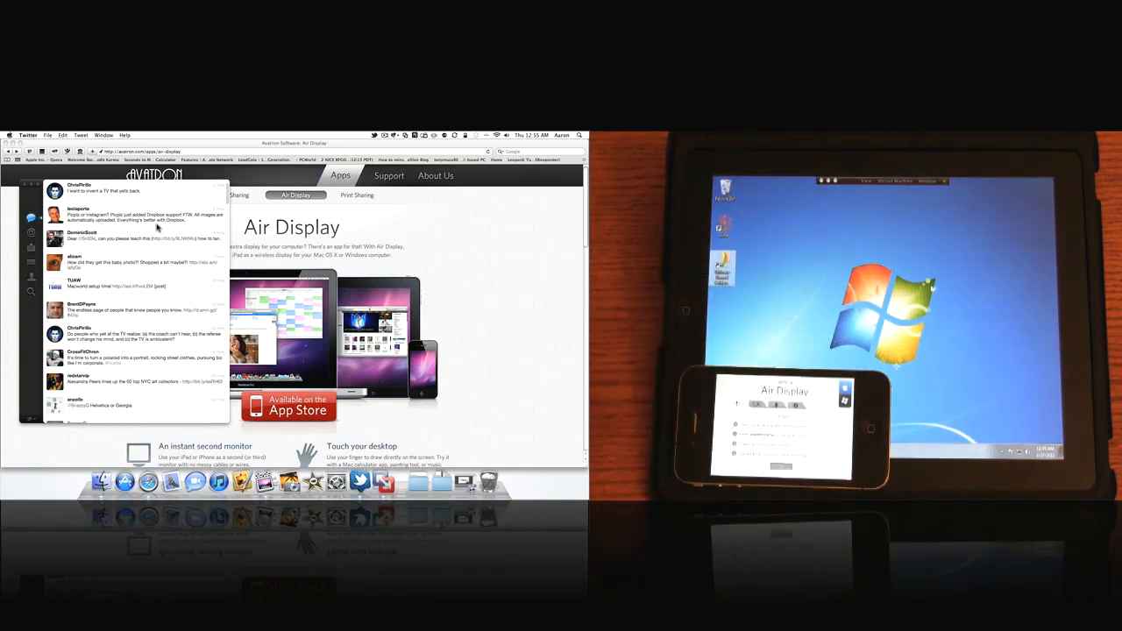
- Show the Air Display device list now including both the iPad and the iPhone
click(363, 144)
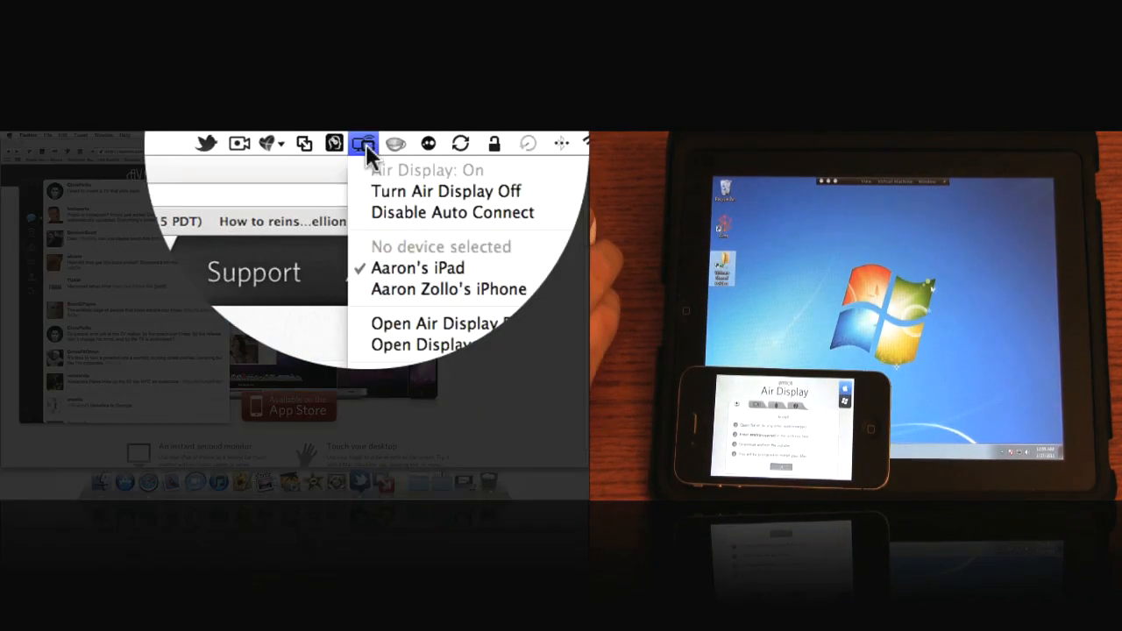